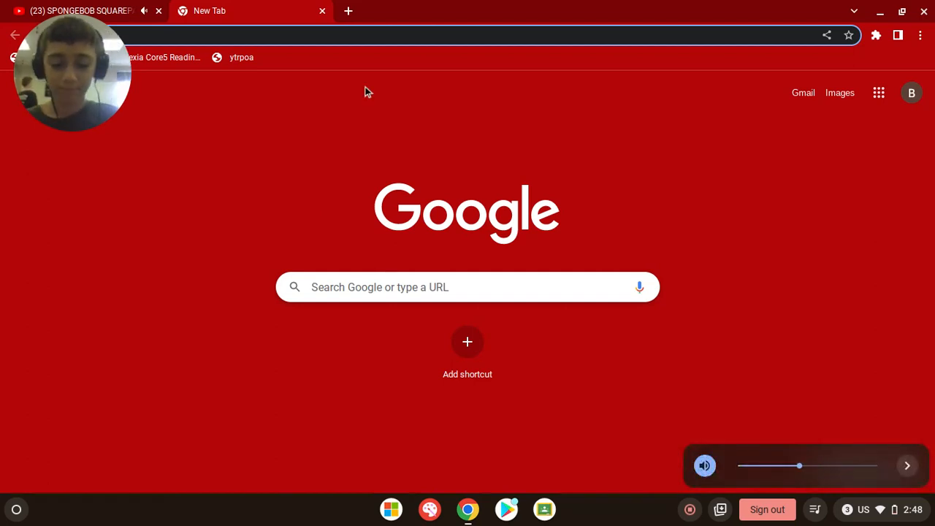
- Search Google for 'among us online' via the autocomplete suggestion
type("among us o")
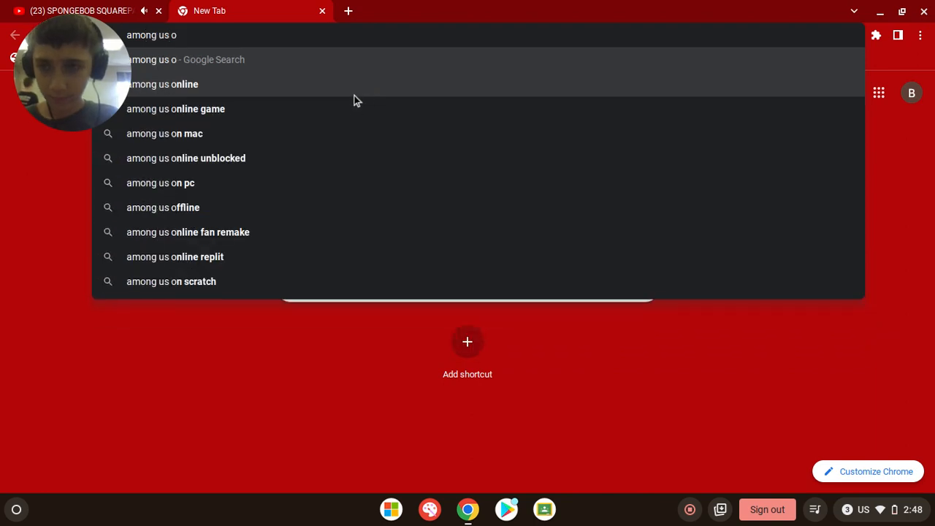
left_click(161, 83)
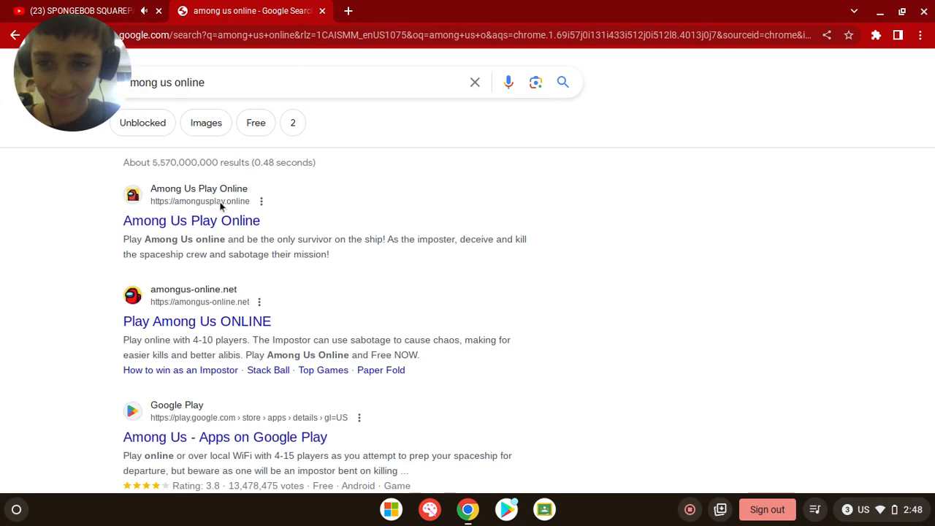
mouse_move(191, 220)
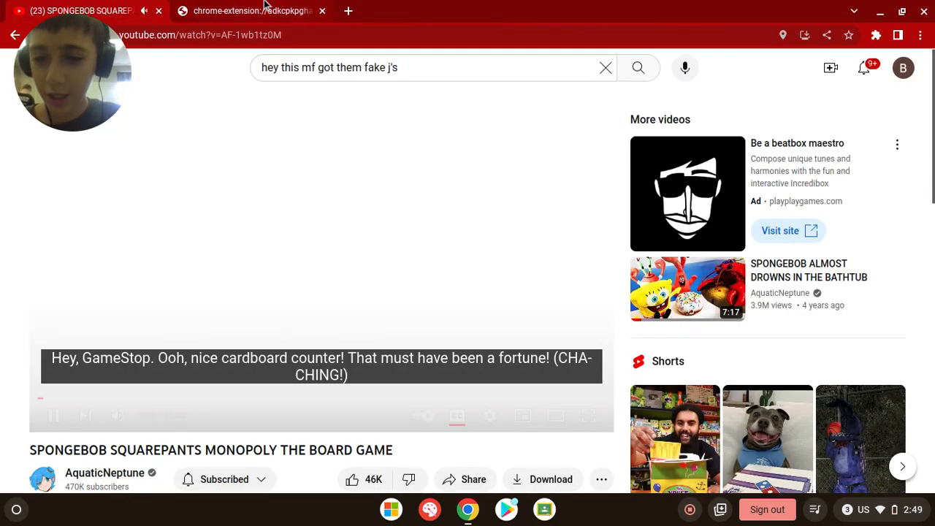
- Revisit the YouTube SpongeBob Monopoly tab and close it, leaving the Google new tab
left_click(248, 10)
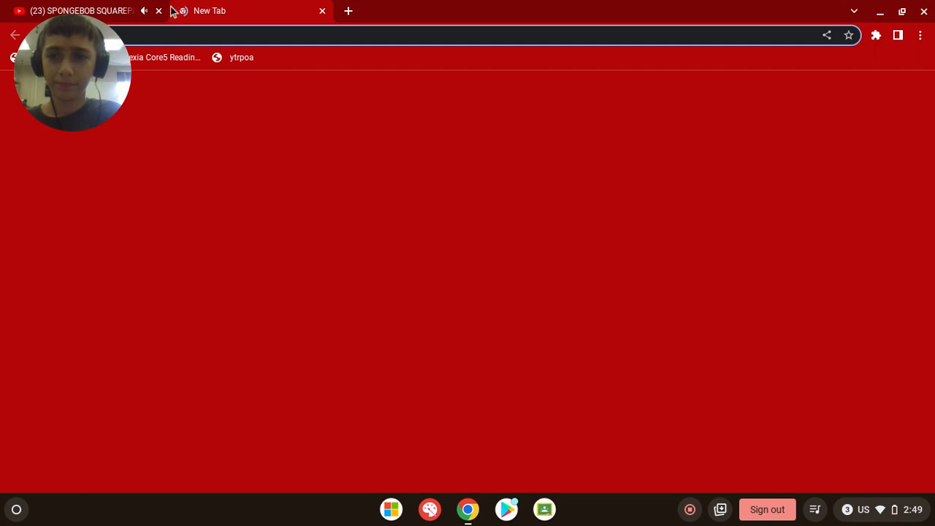
left_click(73, 11)
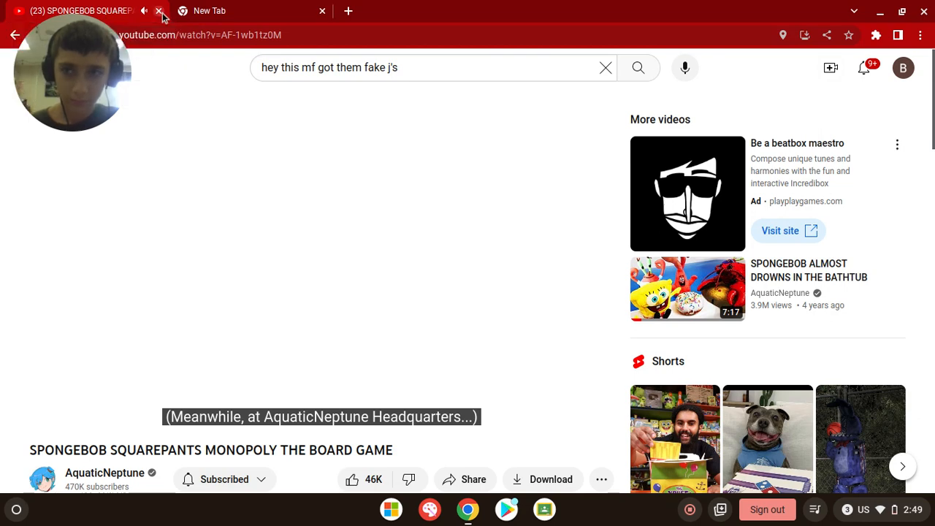
left_click(159, 10)
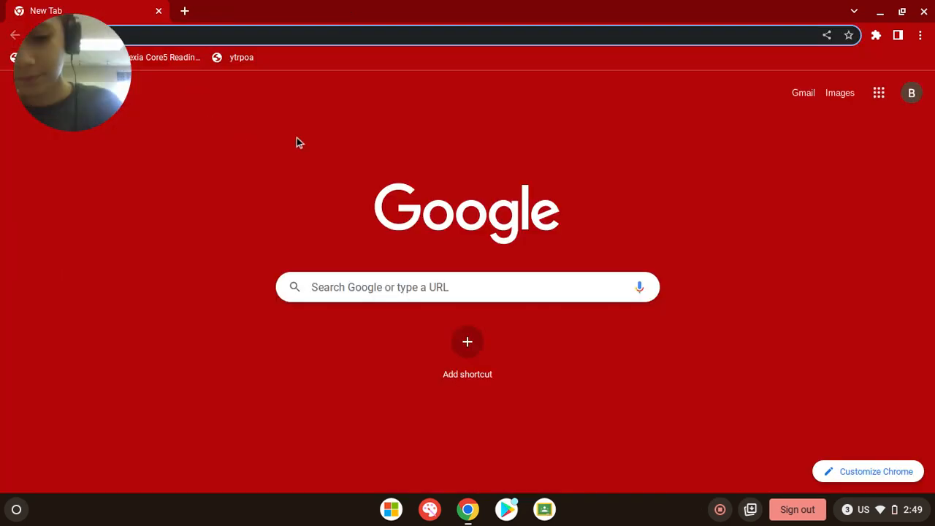
- Search Google for 'fnaf unblocked' and focus the results-page search box
type("fnaf")
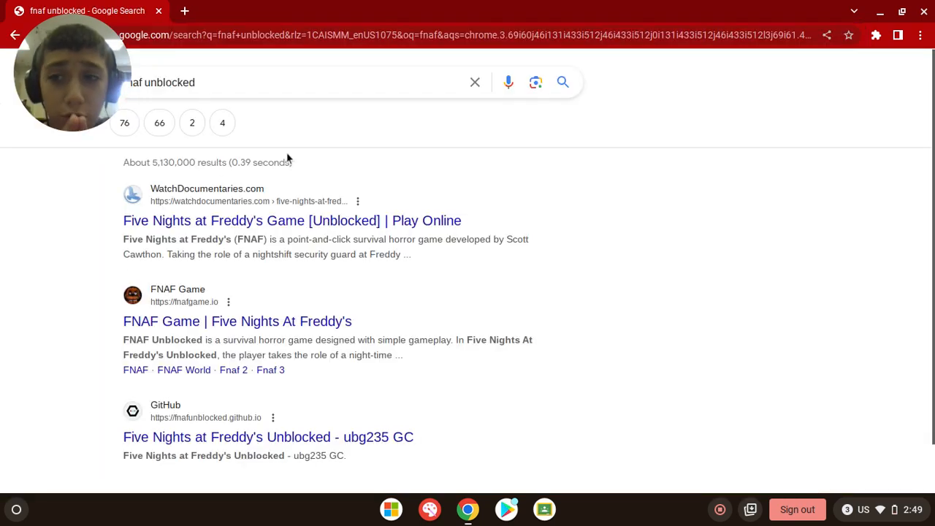
mouse_move(237, 321)
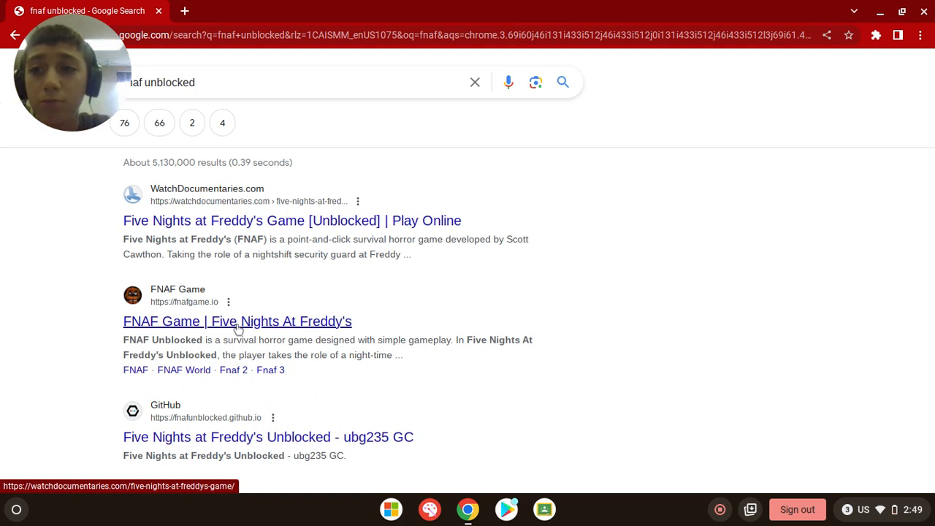
left_click(236, 321)
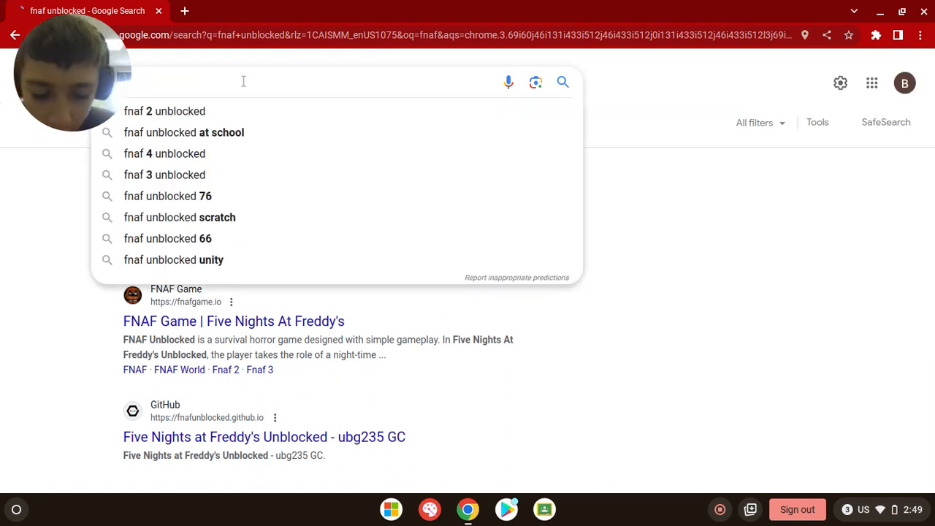
- Search 'unblocked fnaf' and open the Chrome Web Store Five Nights at Freddy's Unblocked Game result
type("un")
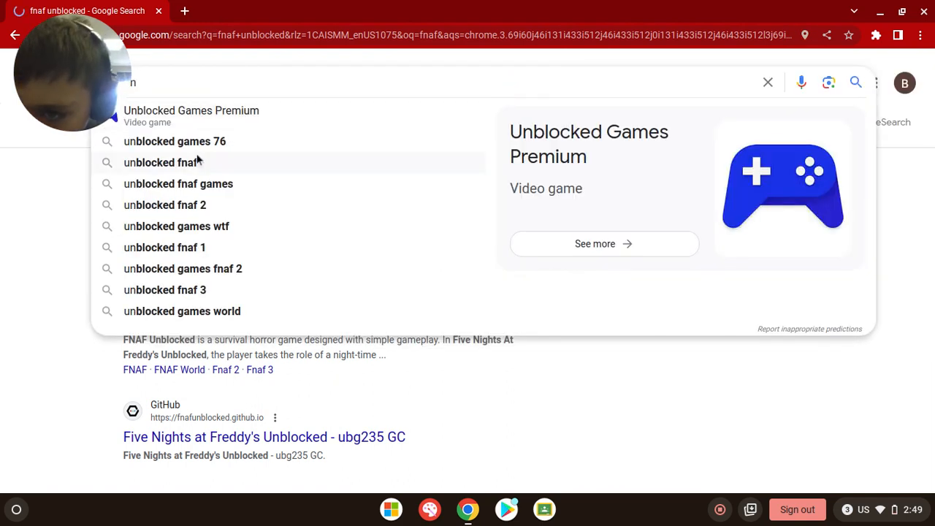
left_click(162, 163)
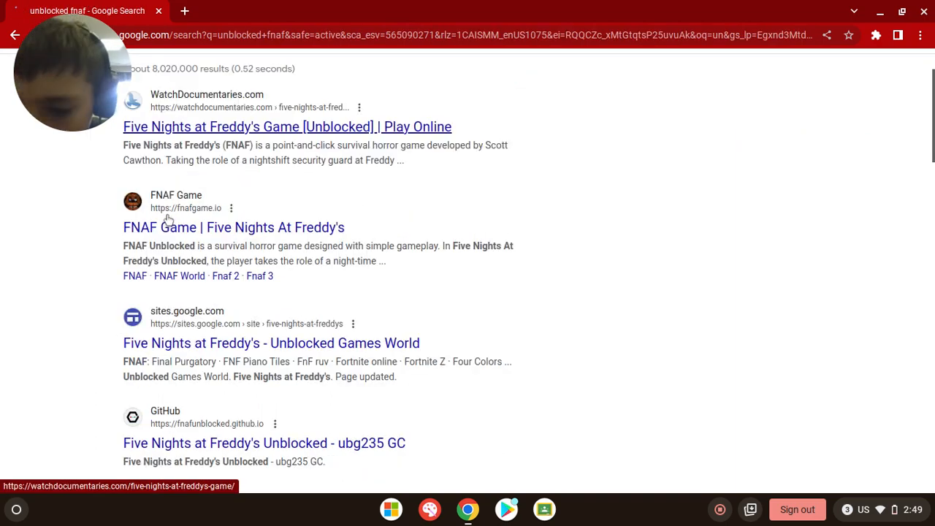
scroll("down", 3)
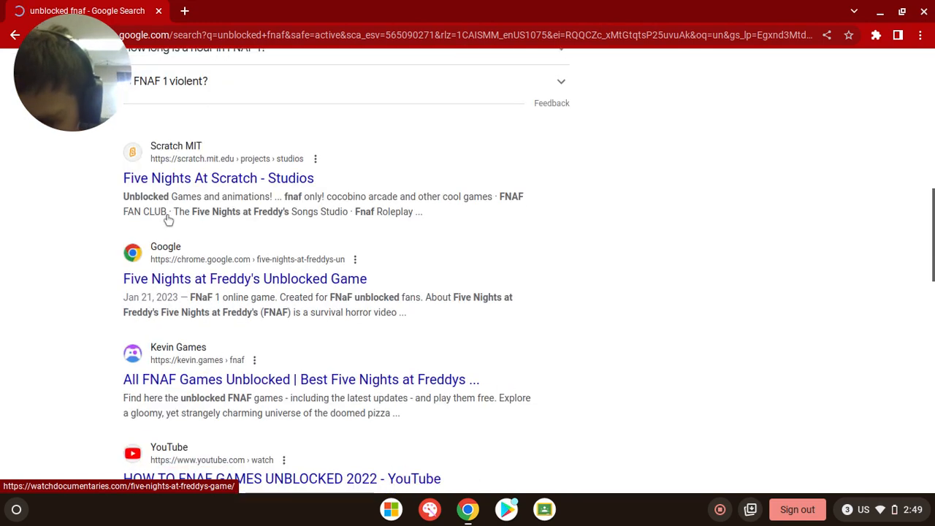
scroll("down", 3)
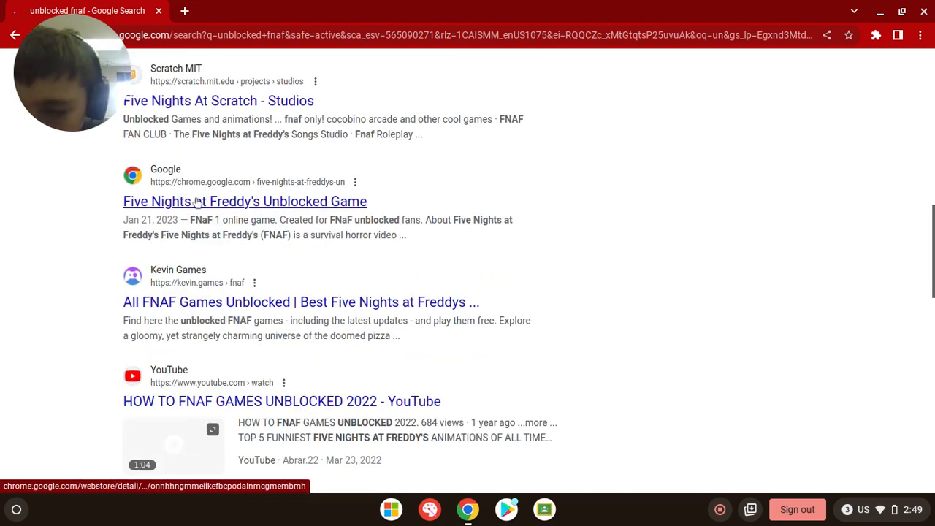
left_click(245, 202)
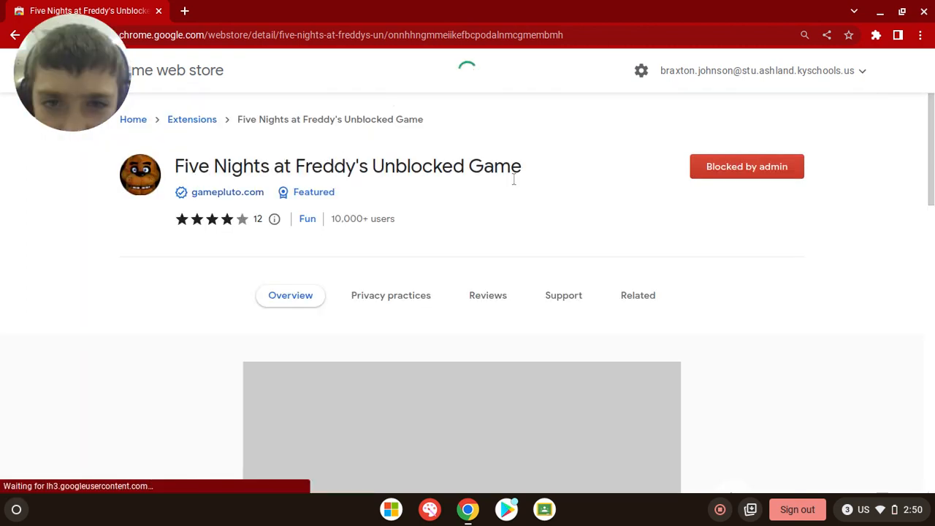
- Scroll the admin-blocked FNAF Web Store listing and start a new 'mickey am' search
scroll("down", 3)
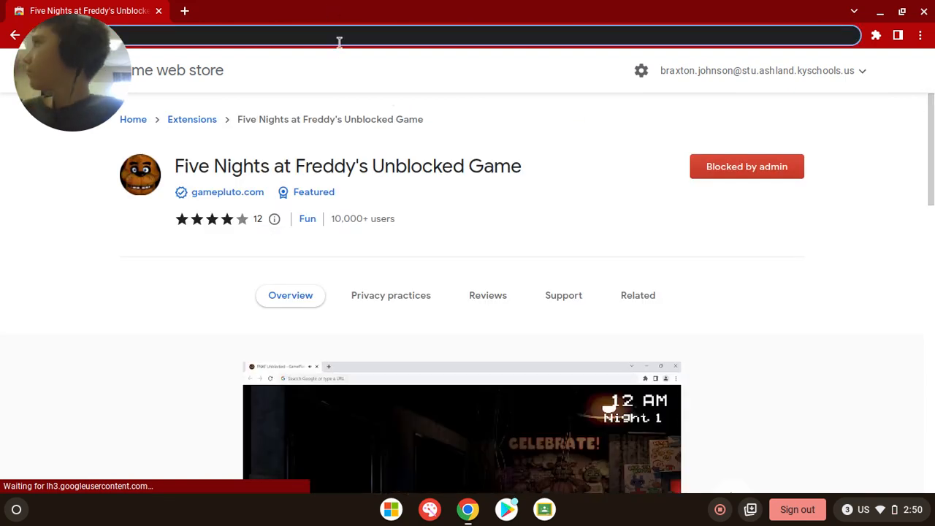
type("mickey am")
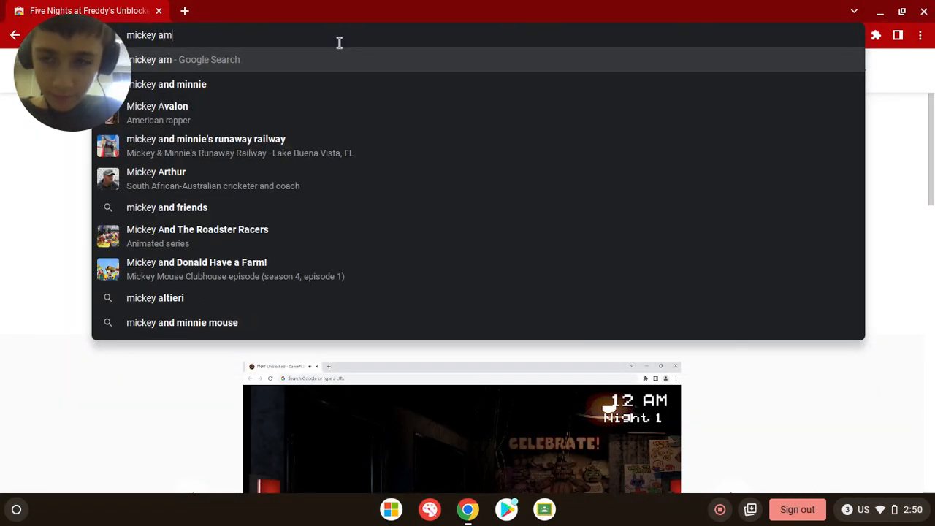
- Clear the address bar, search 'green fox gamer', and switch to image results
key("Backspace")
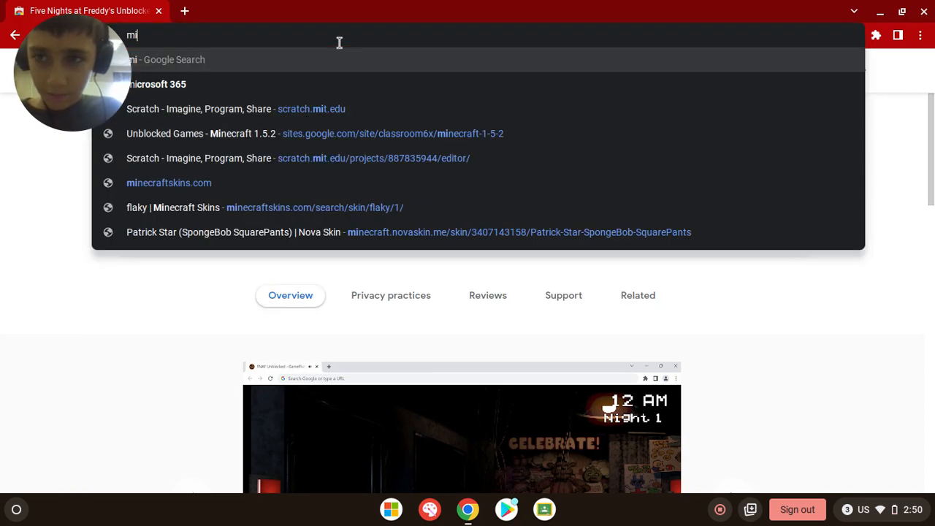
type("g")
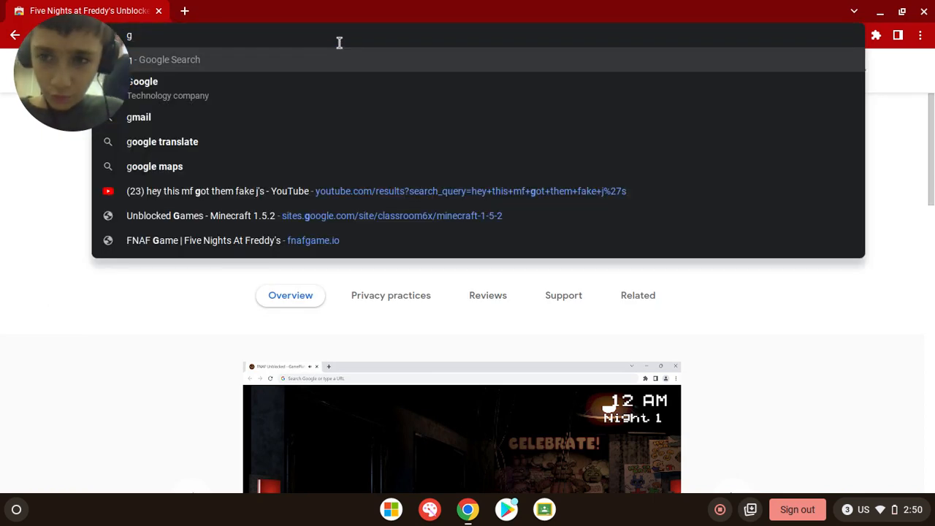
type("reen fo")
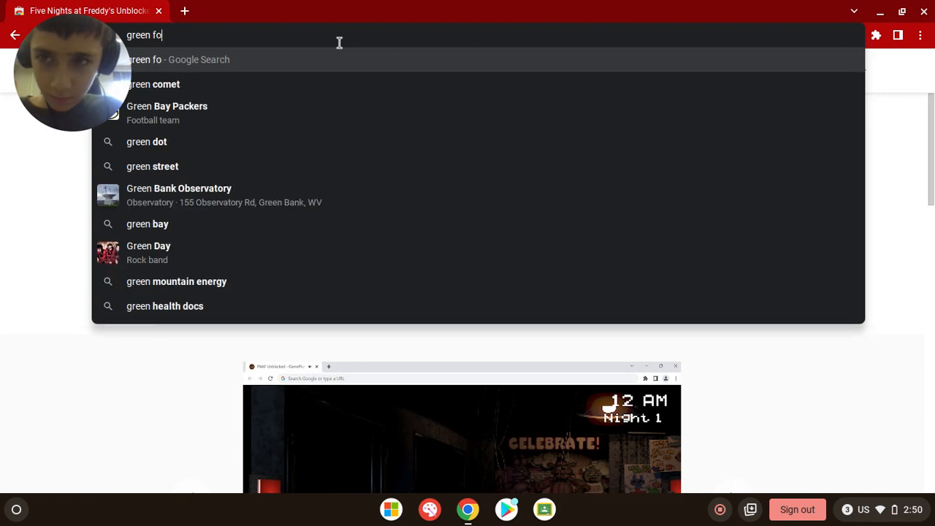
type("x gamer")
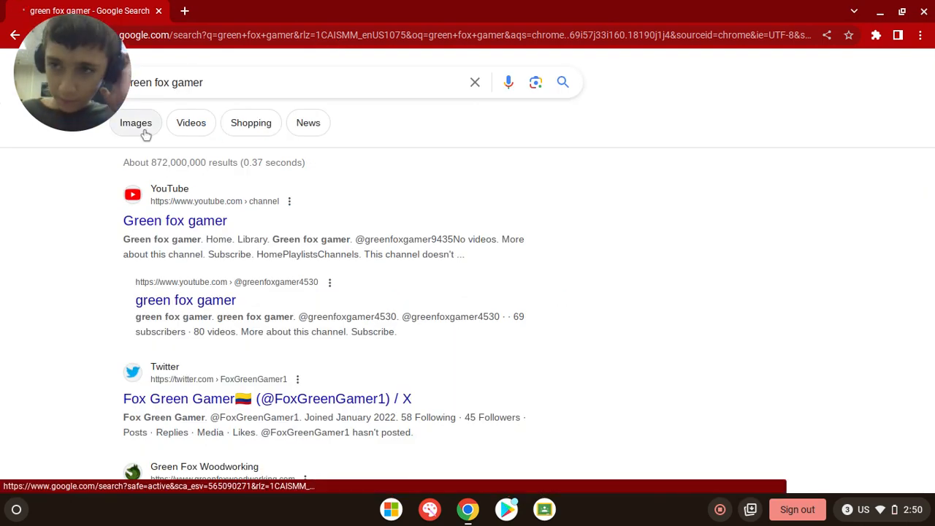
left_click(135, 122)
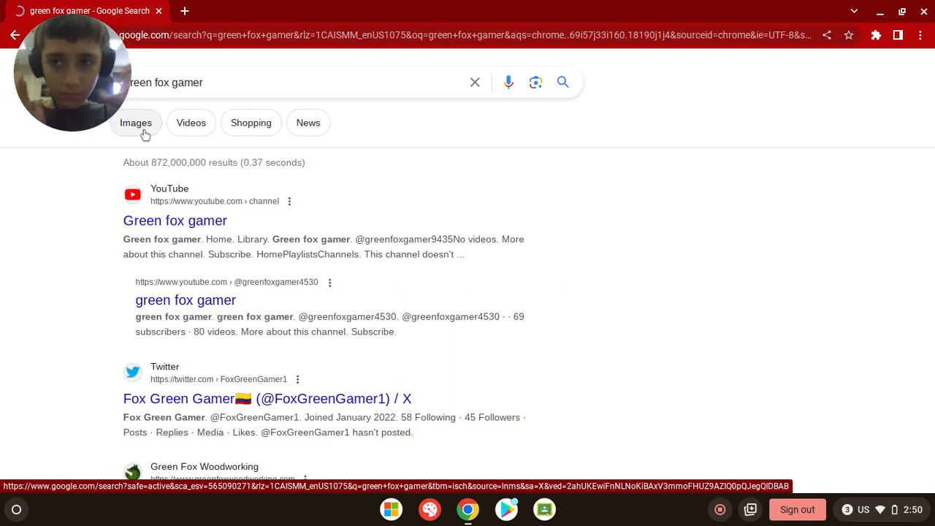
left_click(136, 123)
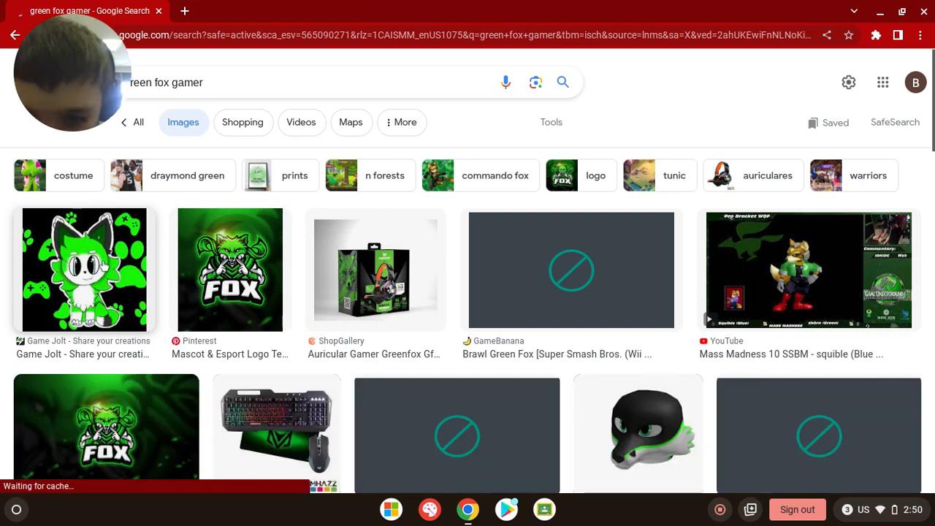
- Browse further green fox gamer image results, then close the search tab
scroll("down", 3)
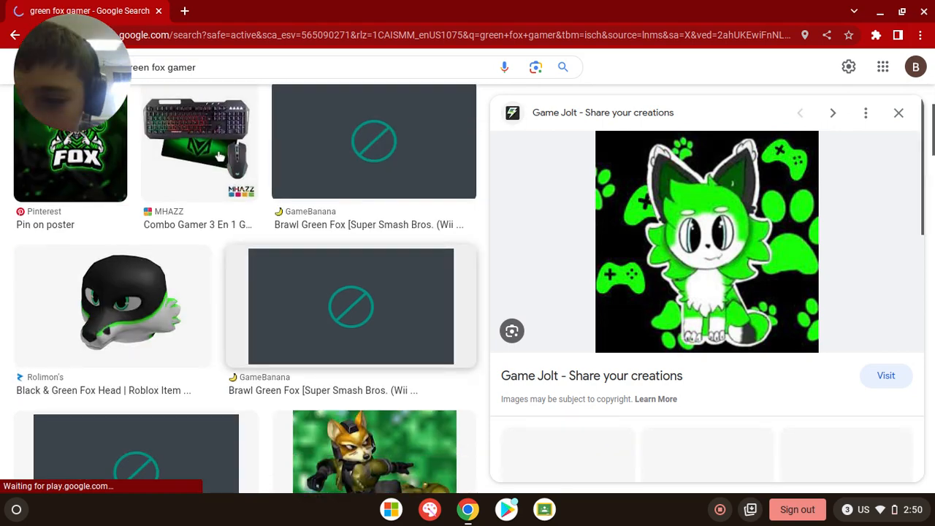
scroll("down", 3)
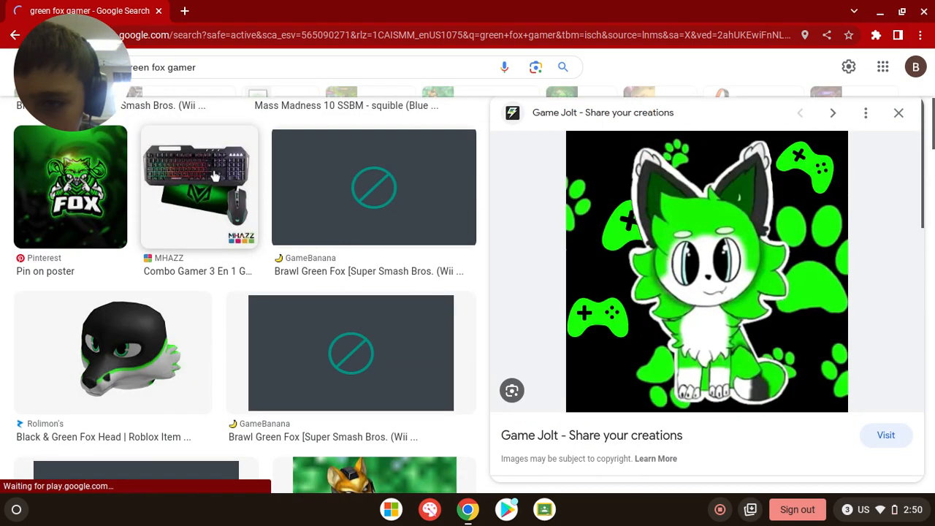
scroll("down", 3)
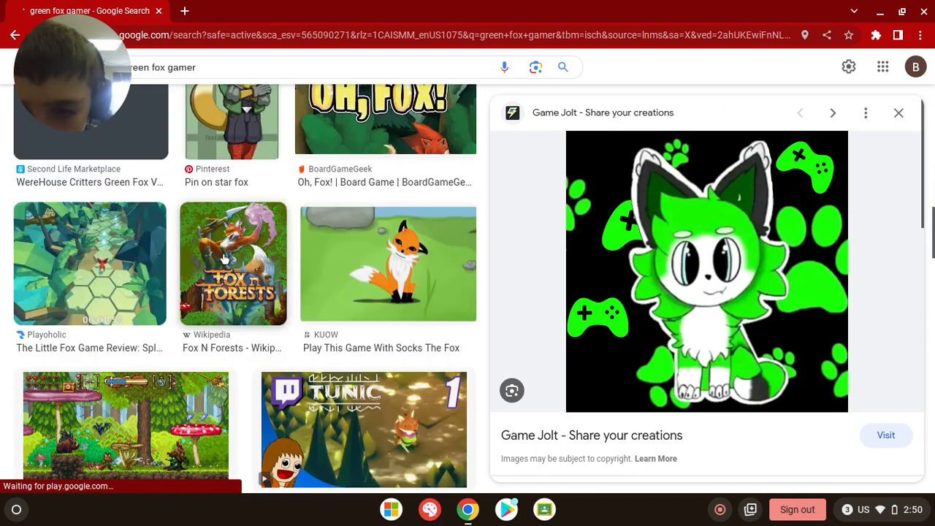
scroll("down", 3)
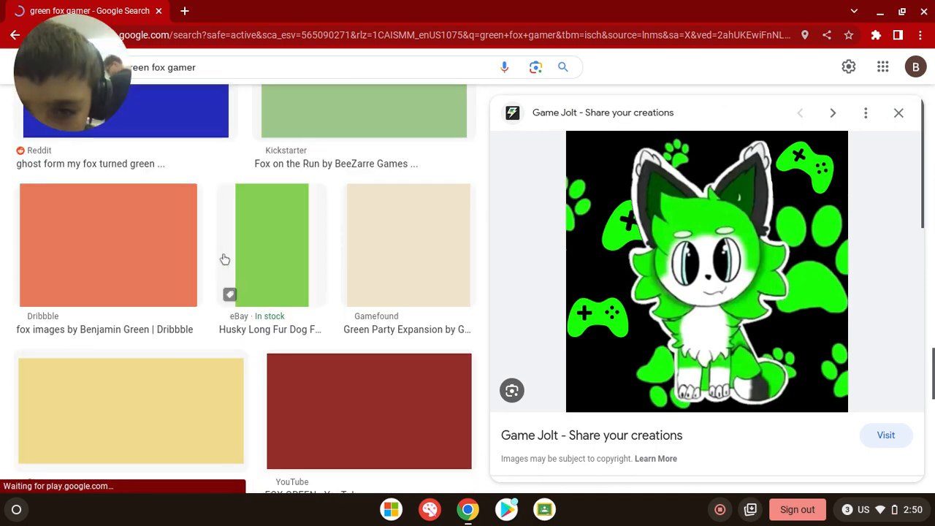
scroll("down", 3)
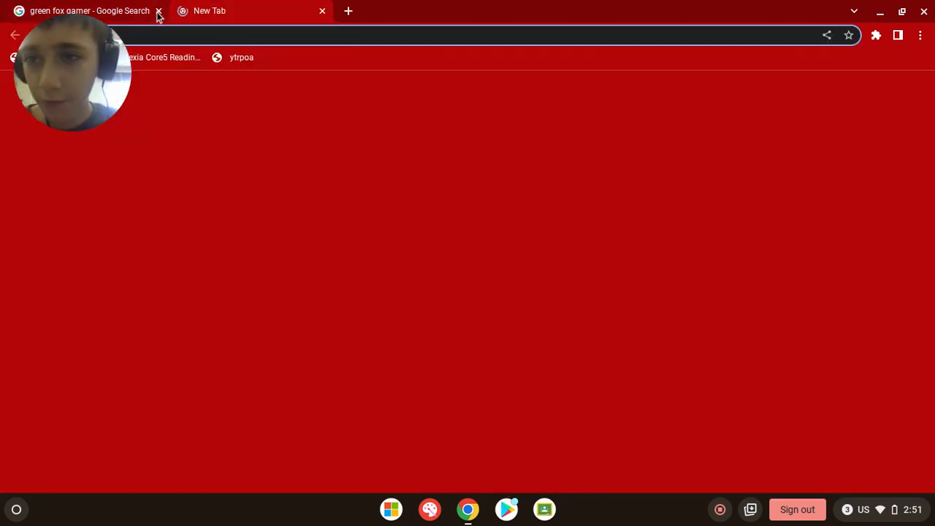
left_click(158, 10)
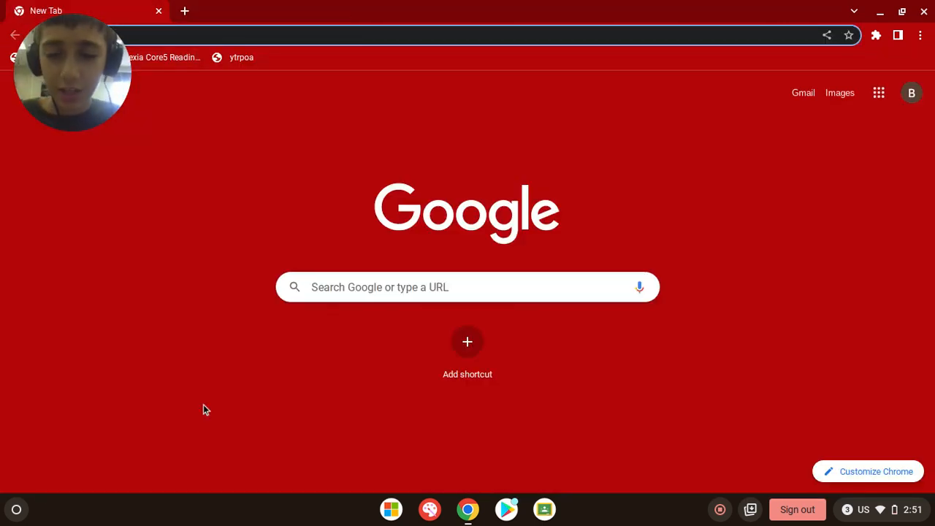